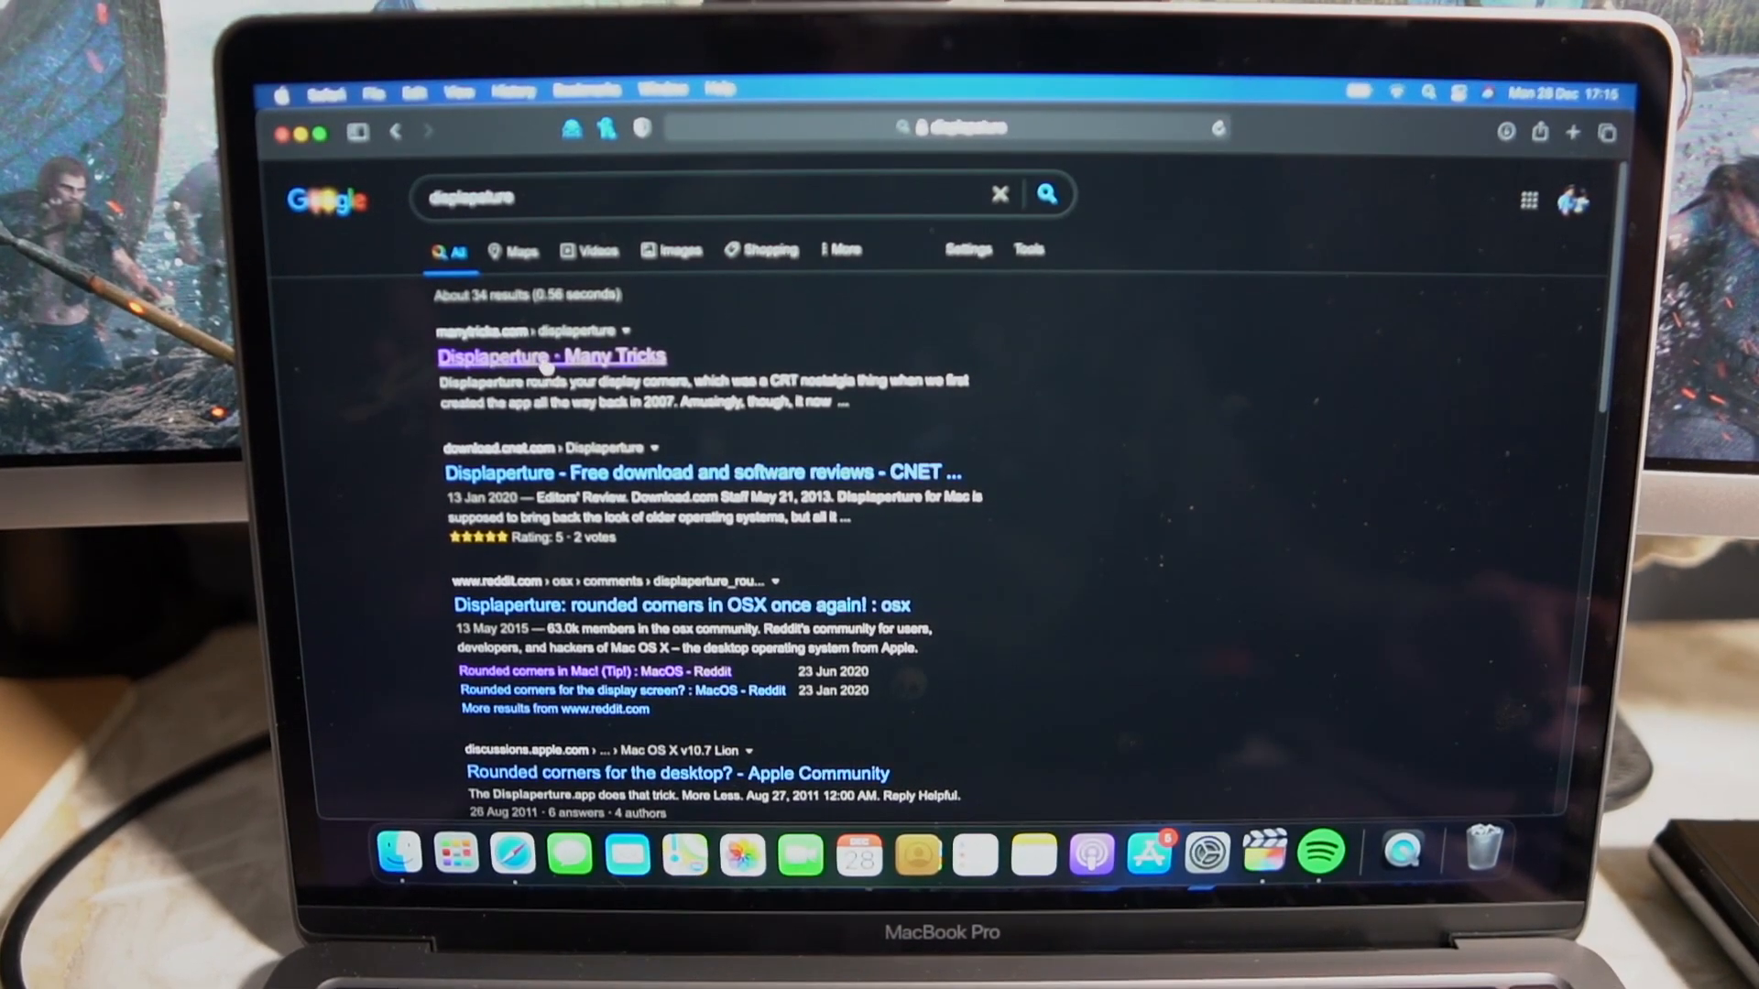
- Reach the Displaperture page on manytricks.com from Google and start the free download
click(551, 355)
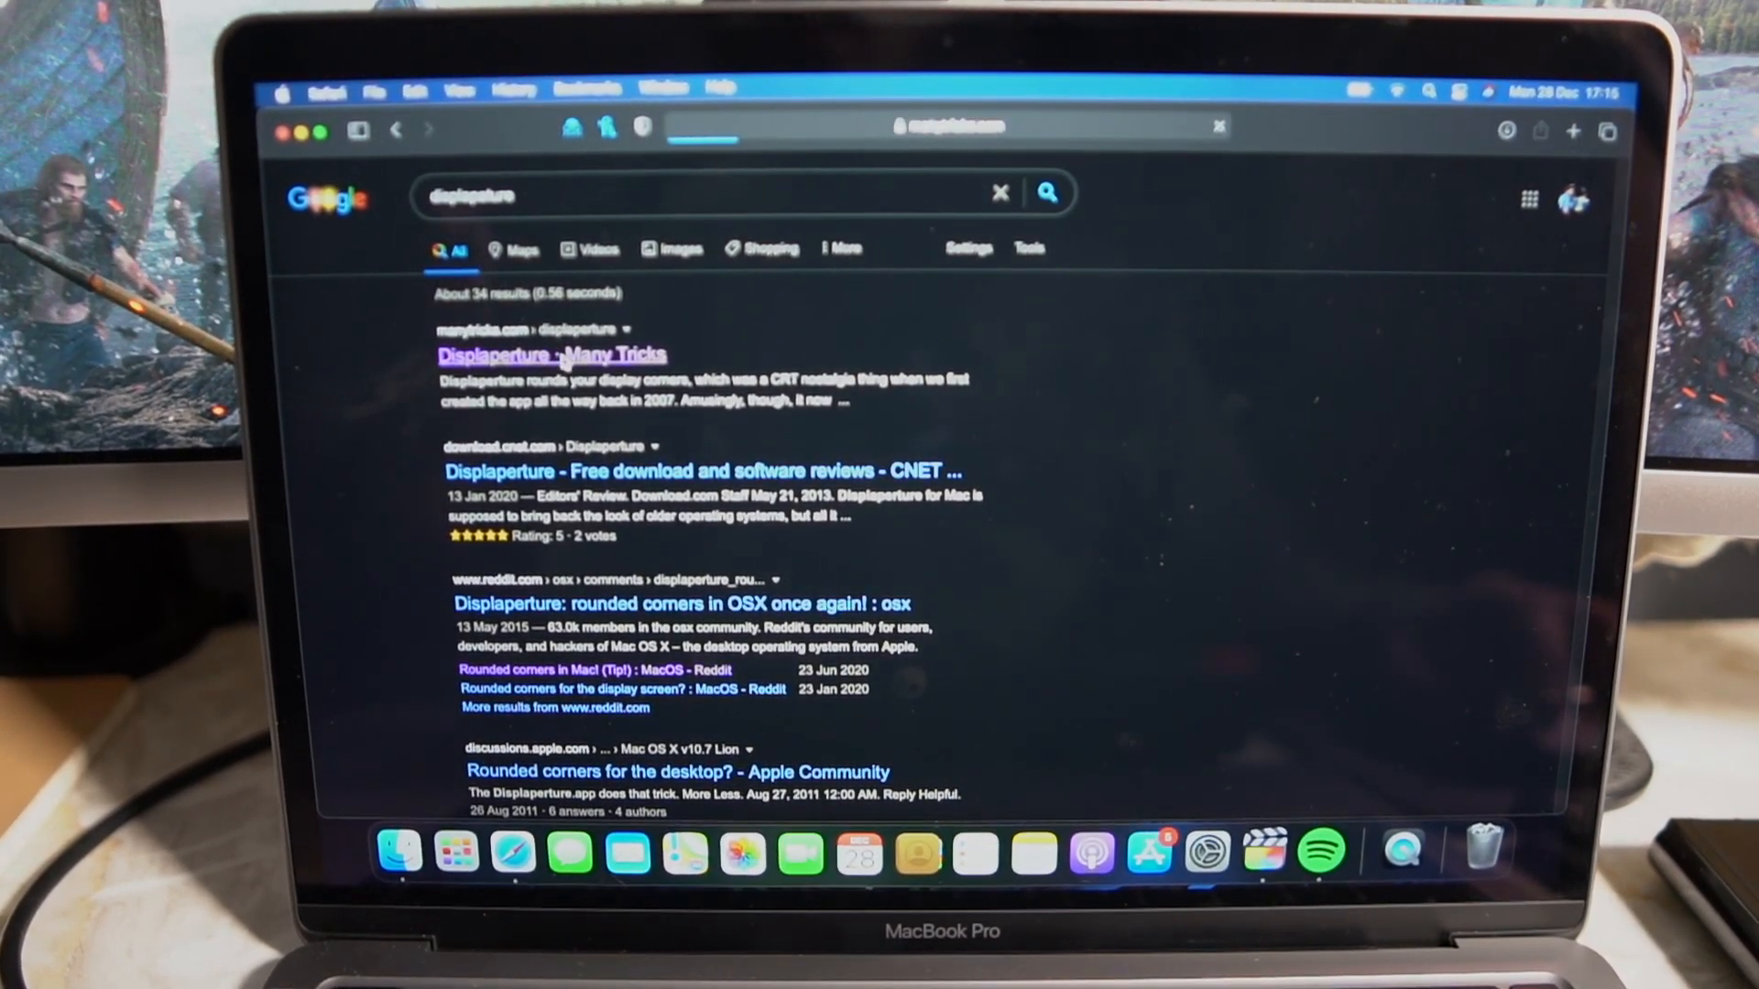
click(551, 353)
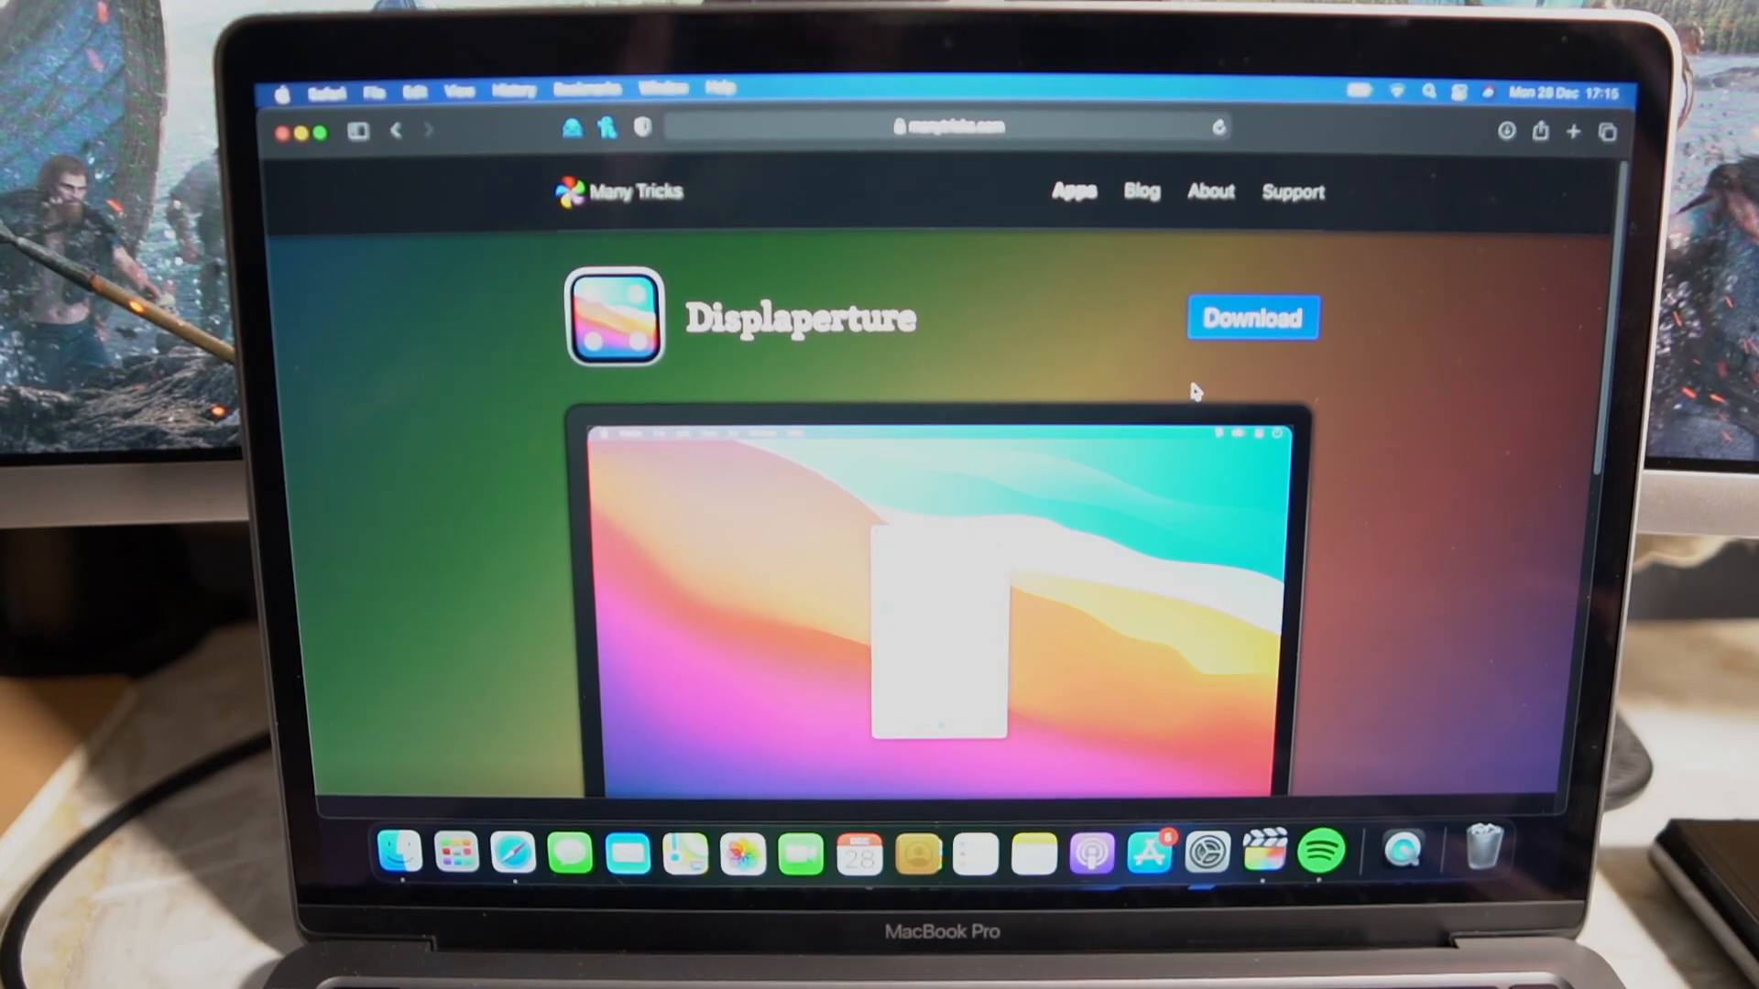
click(1251, 317)
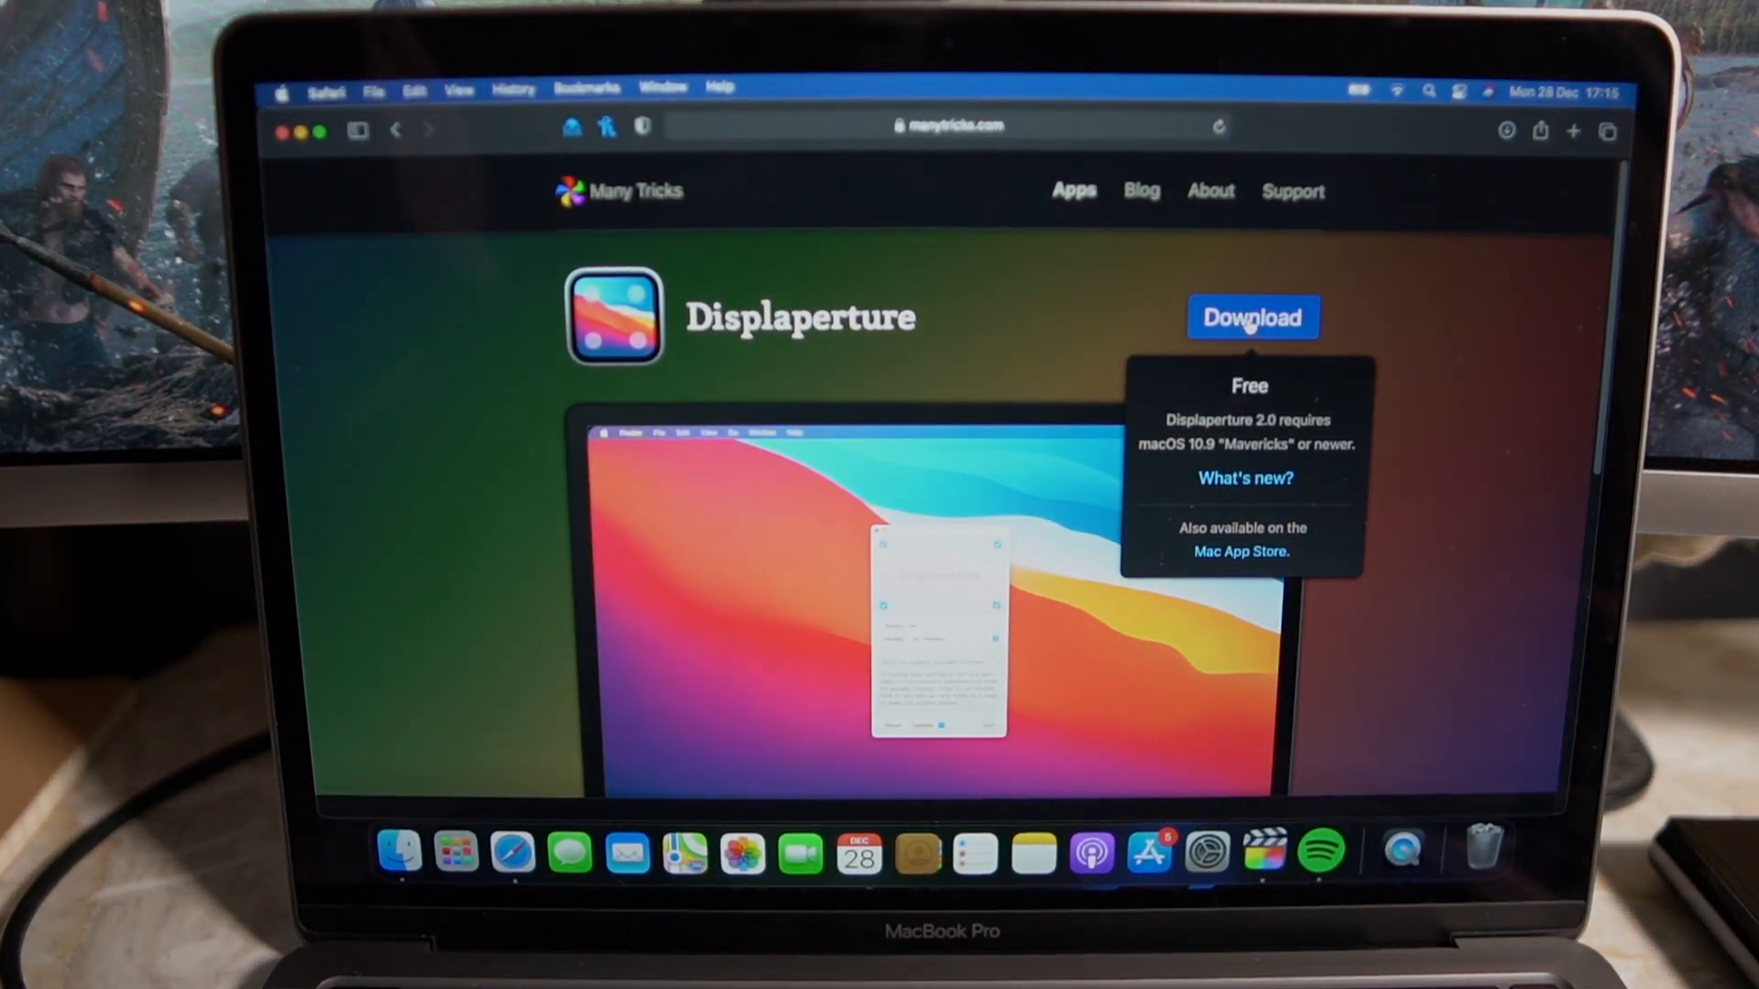
mouse_move(1540, 212)
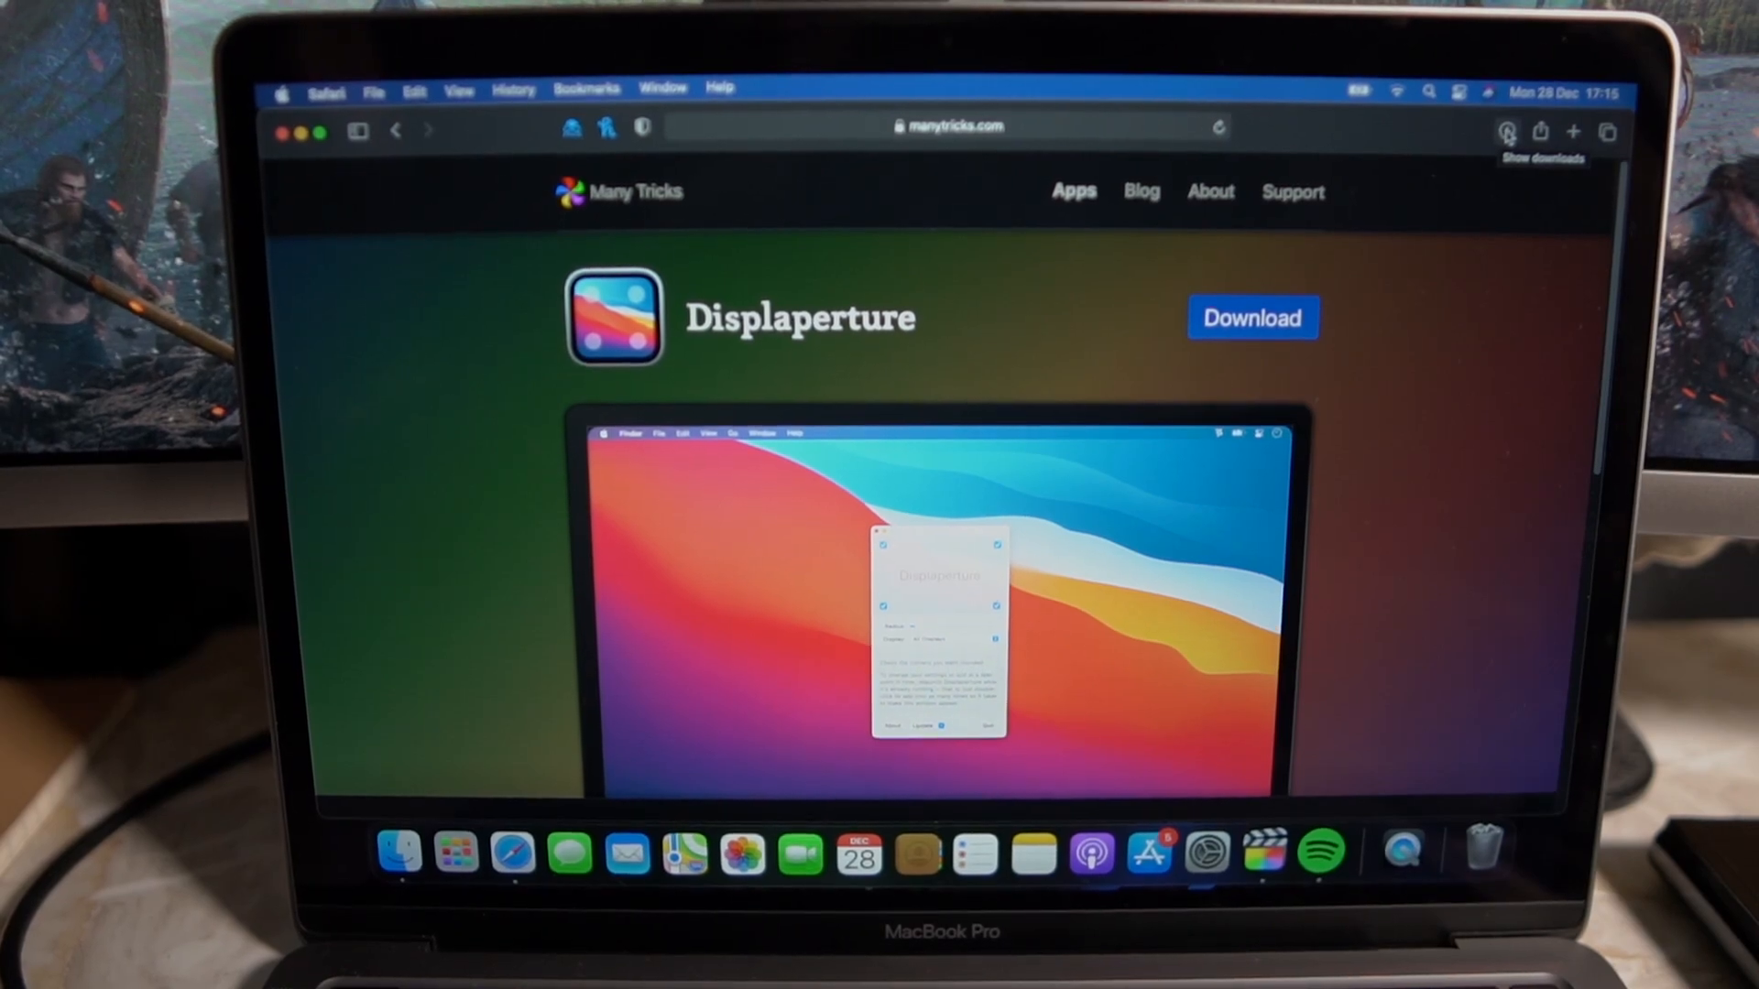
- Mount displaperture200.dmg from Safari's Downloads list
click(1507, 131)
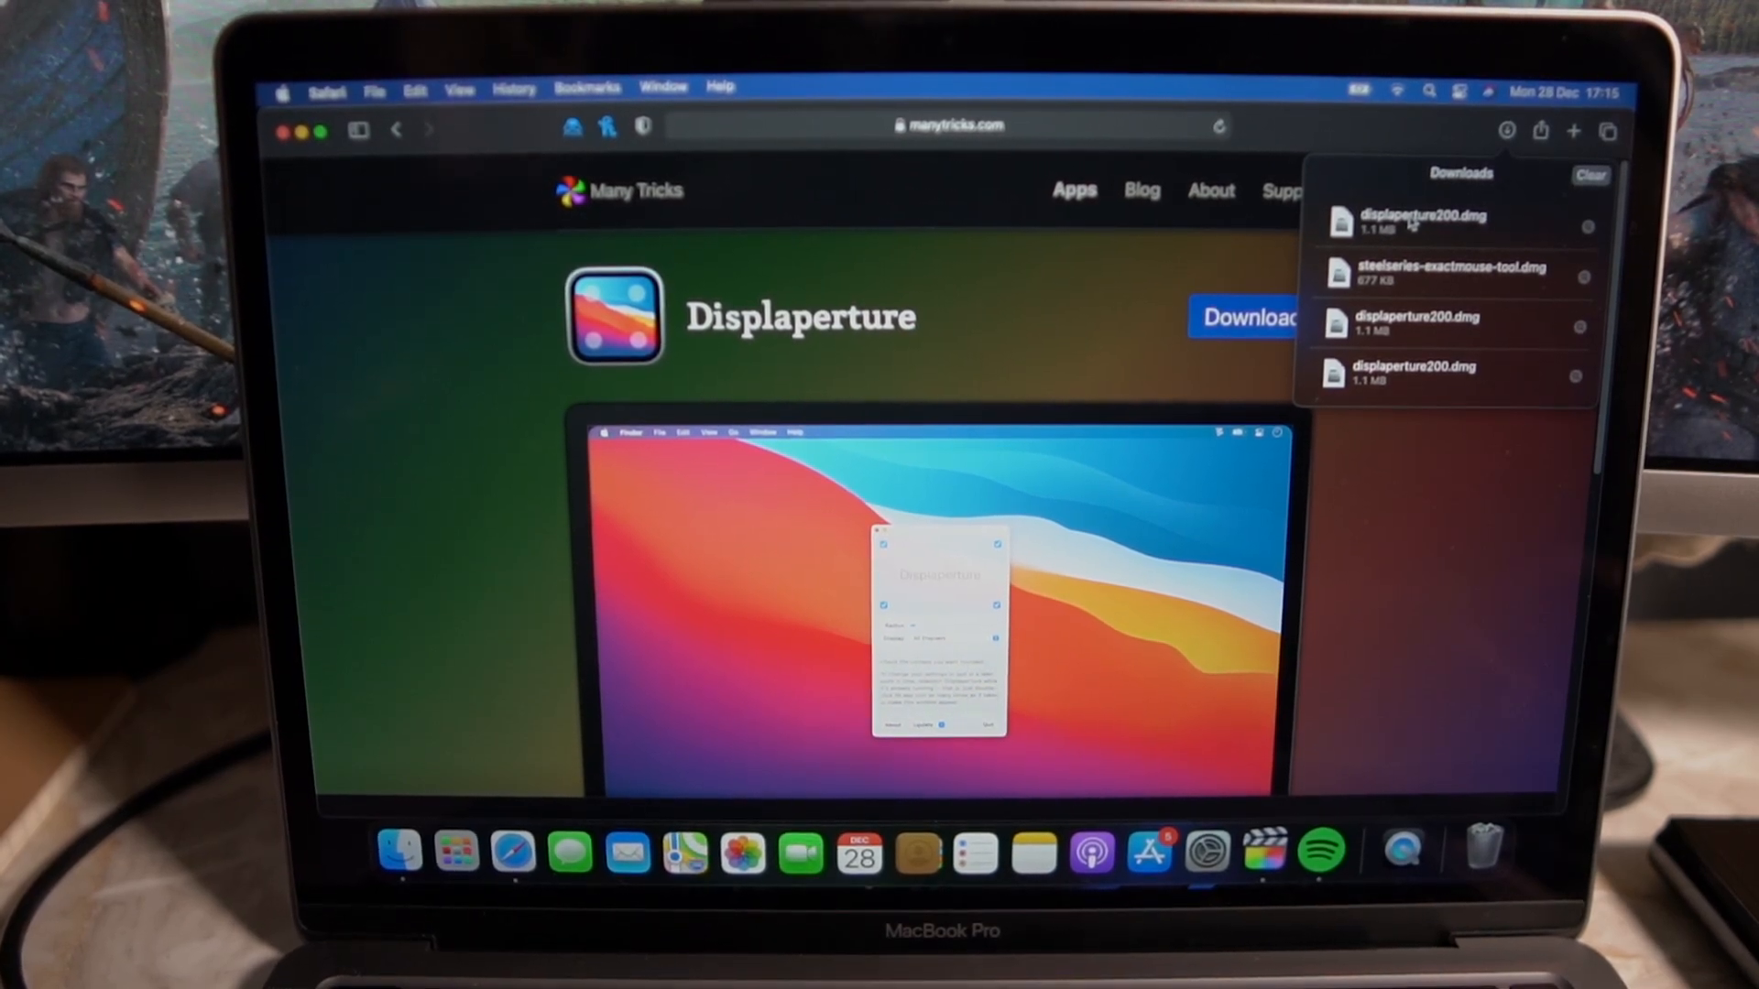
double_click(1453, 224)
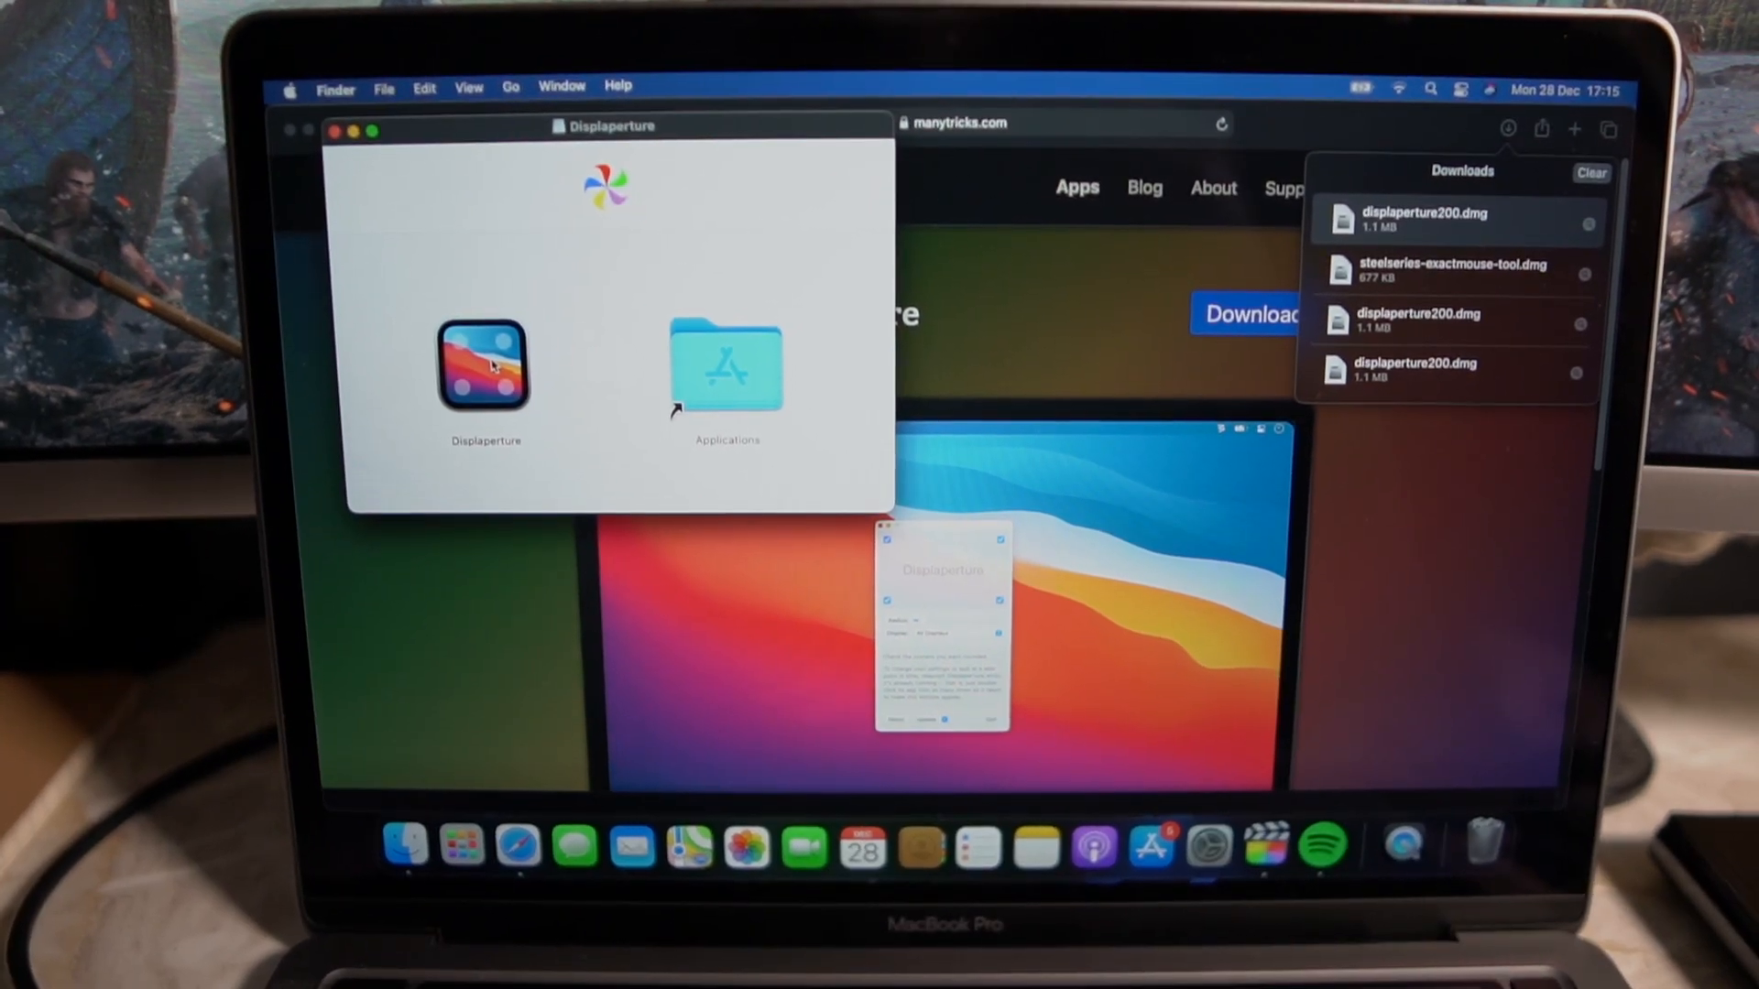
- Copy Displaperture into the Applications folder from the disk image
click(484, 367)
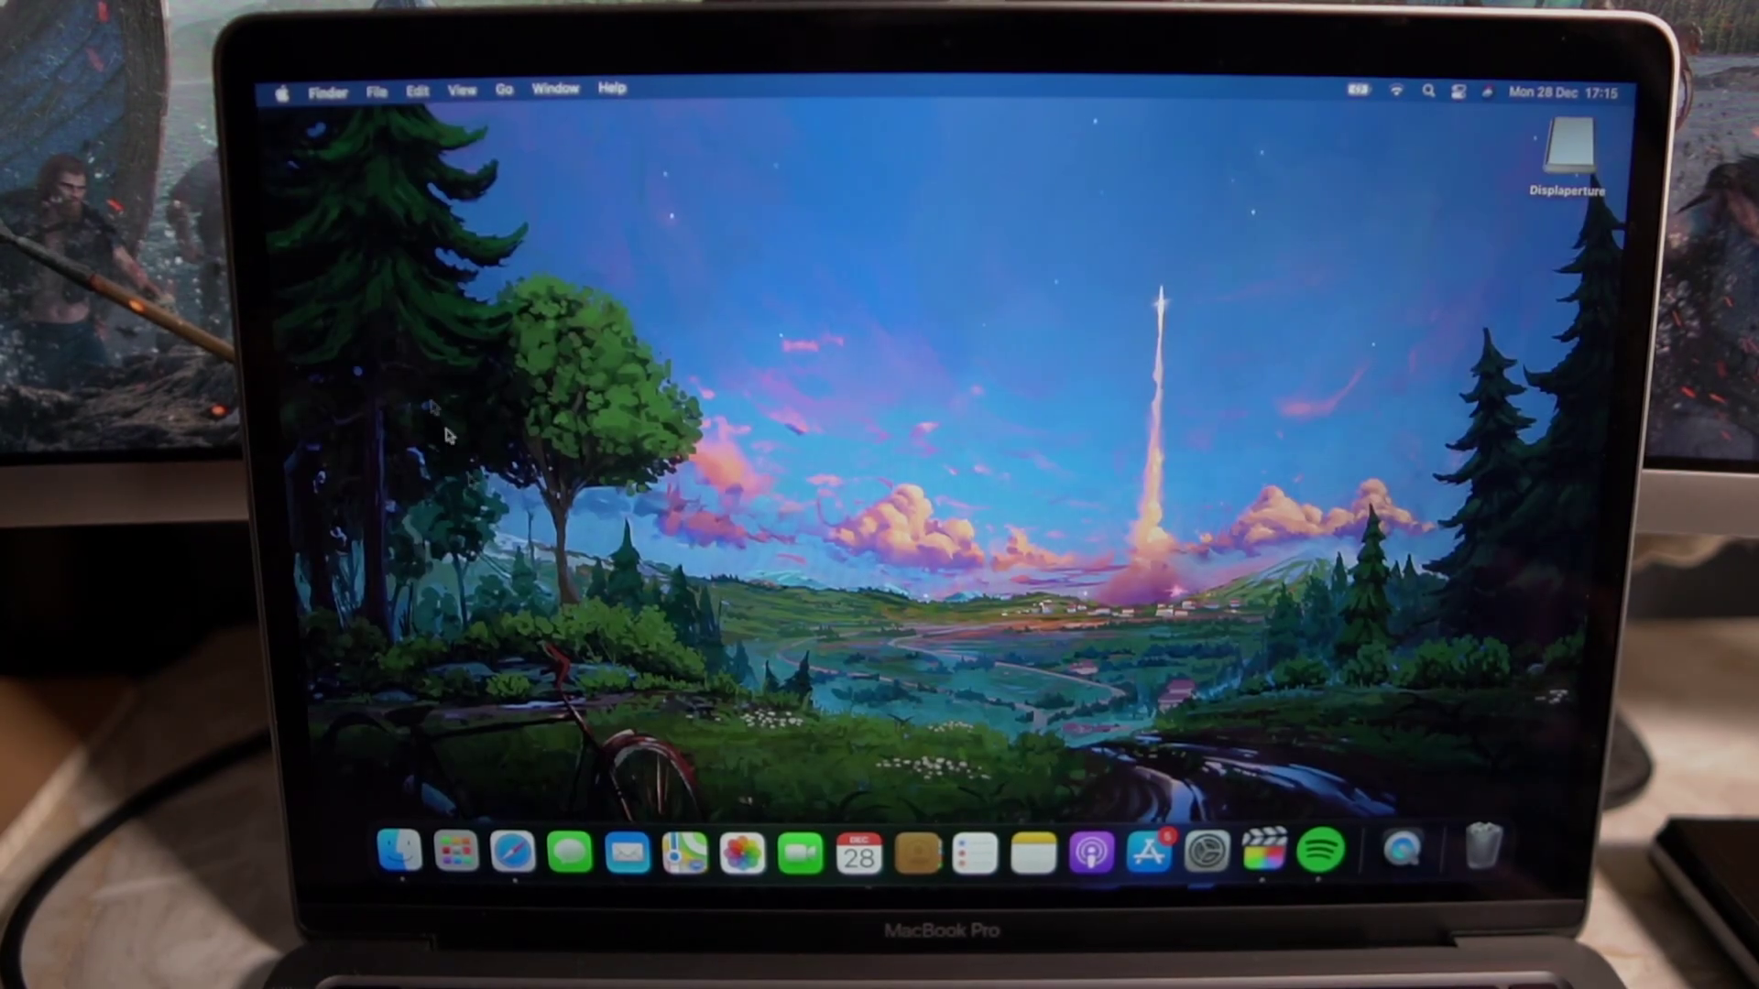
mouse_move(453, 850)
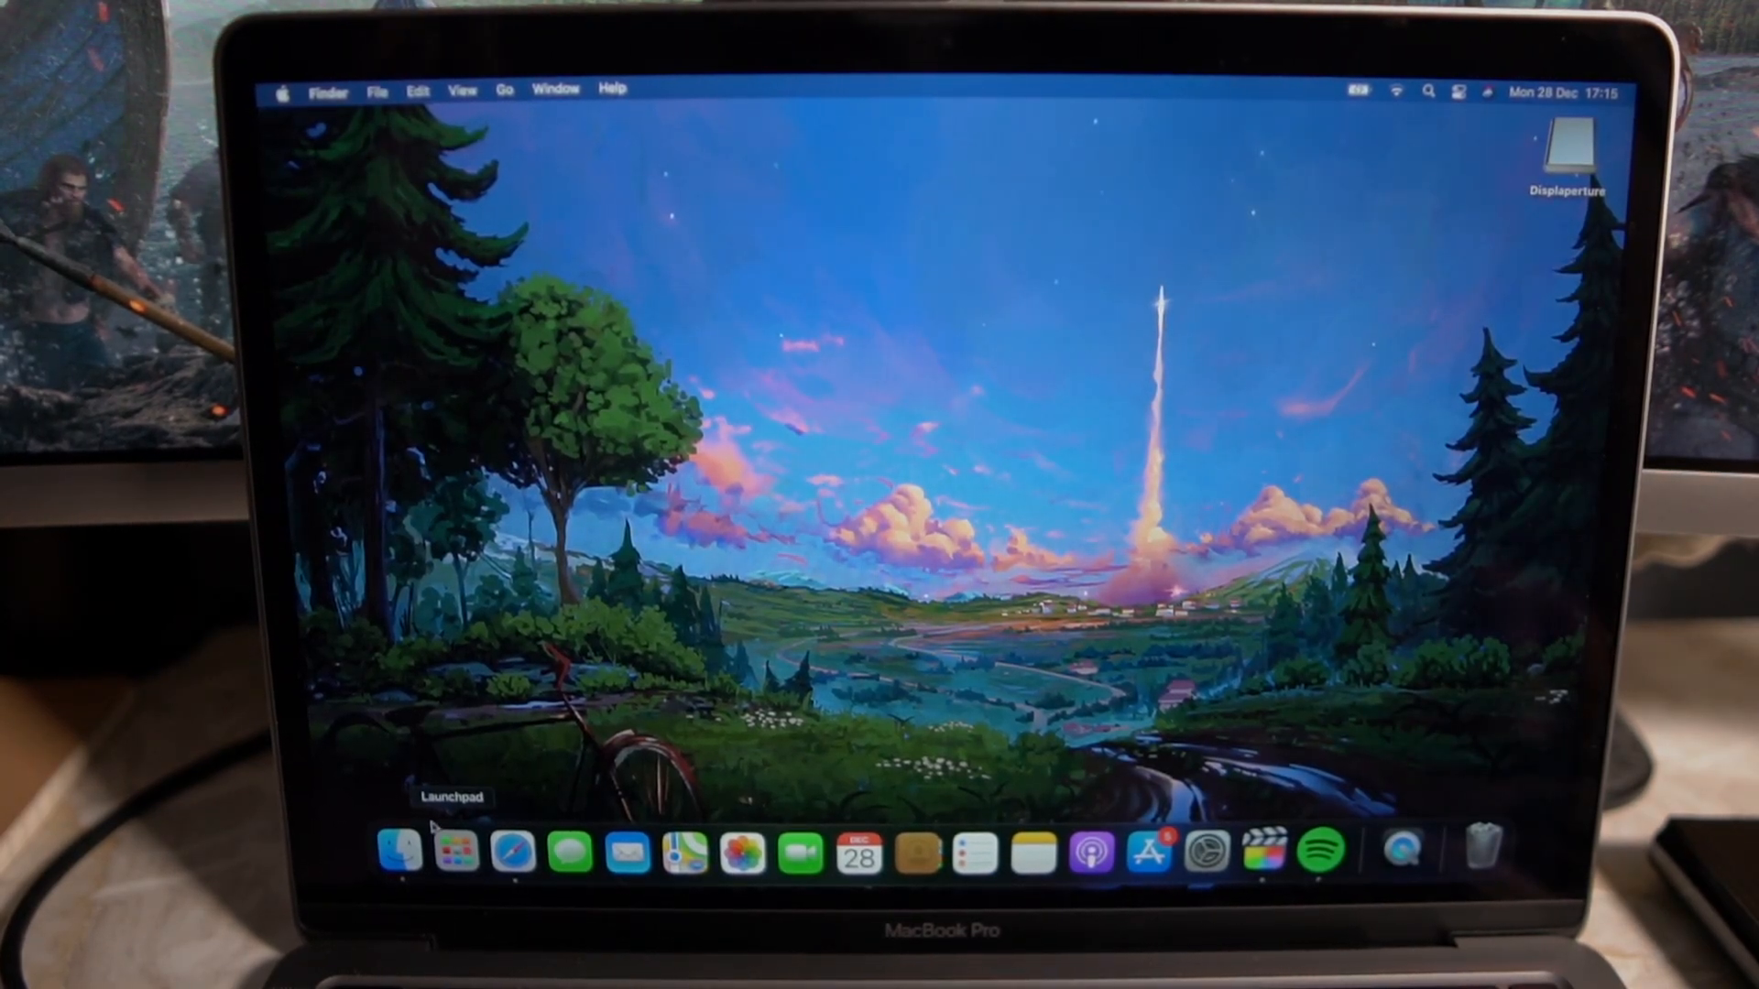
- Search Launchpad for 'disp' and launch Displaperture
click(450, 850)
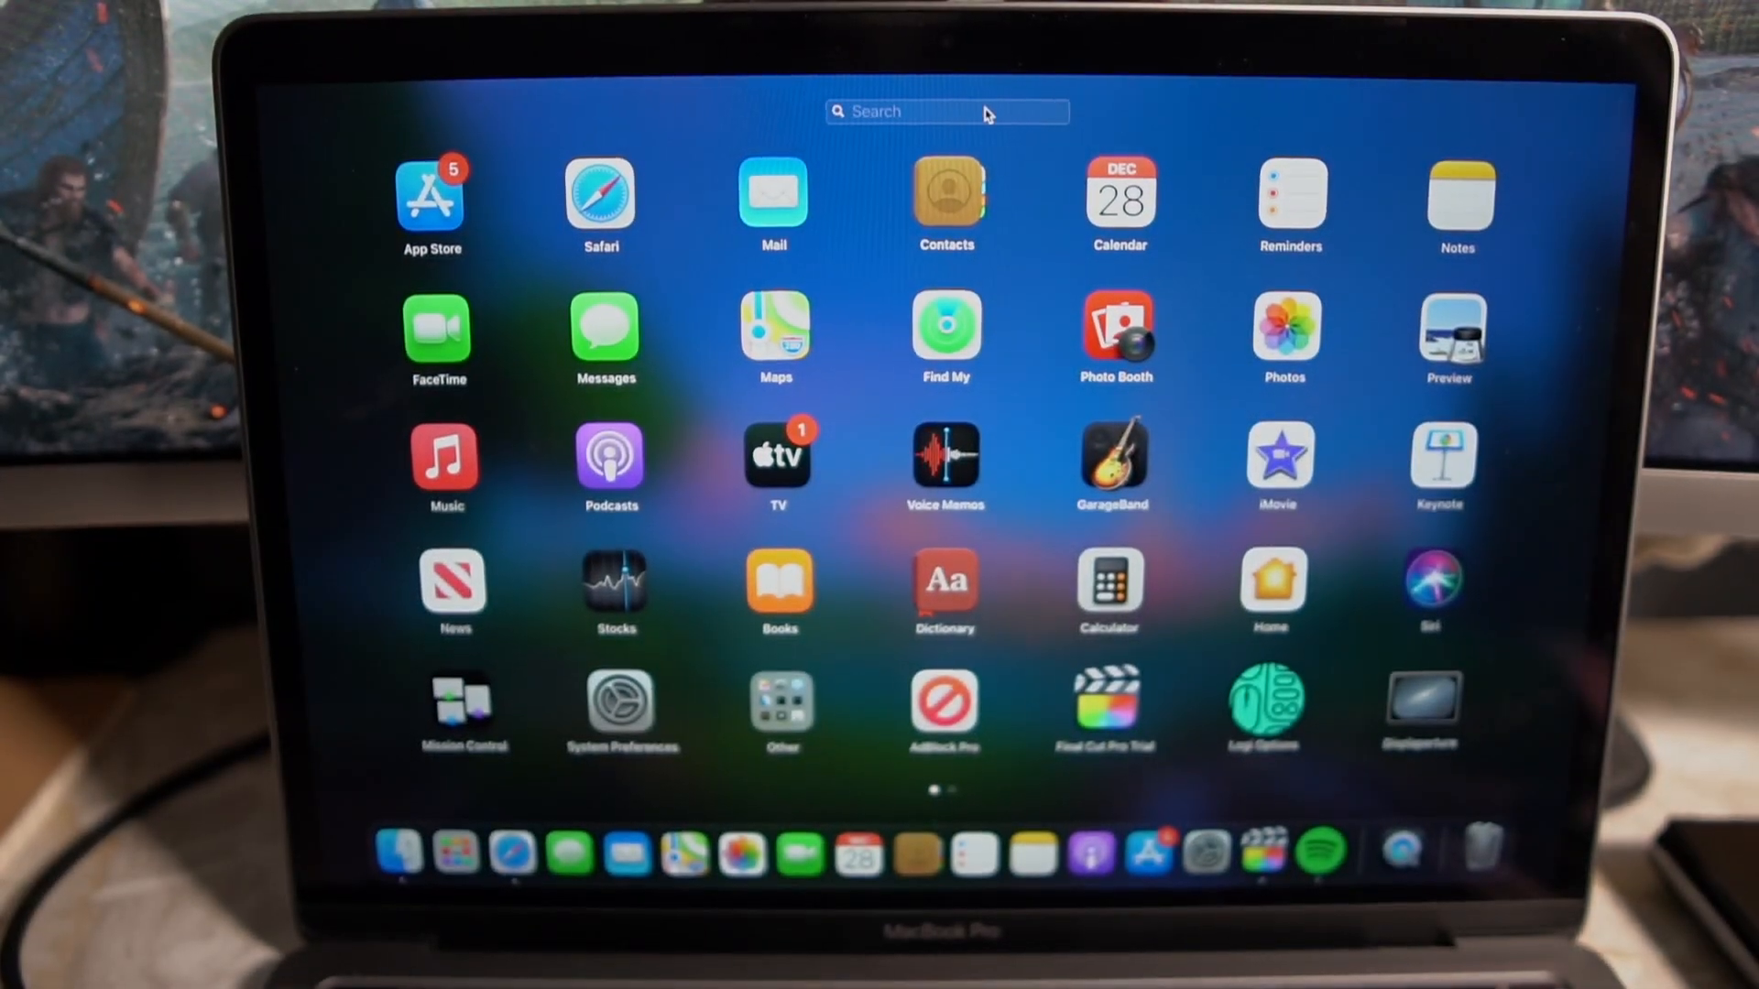
text(displa)
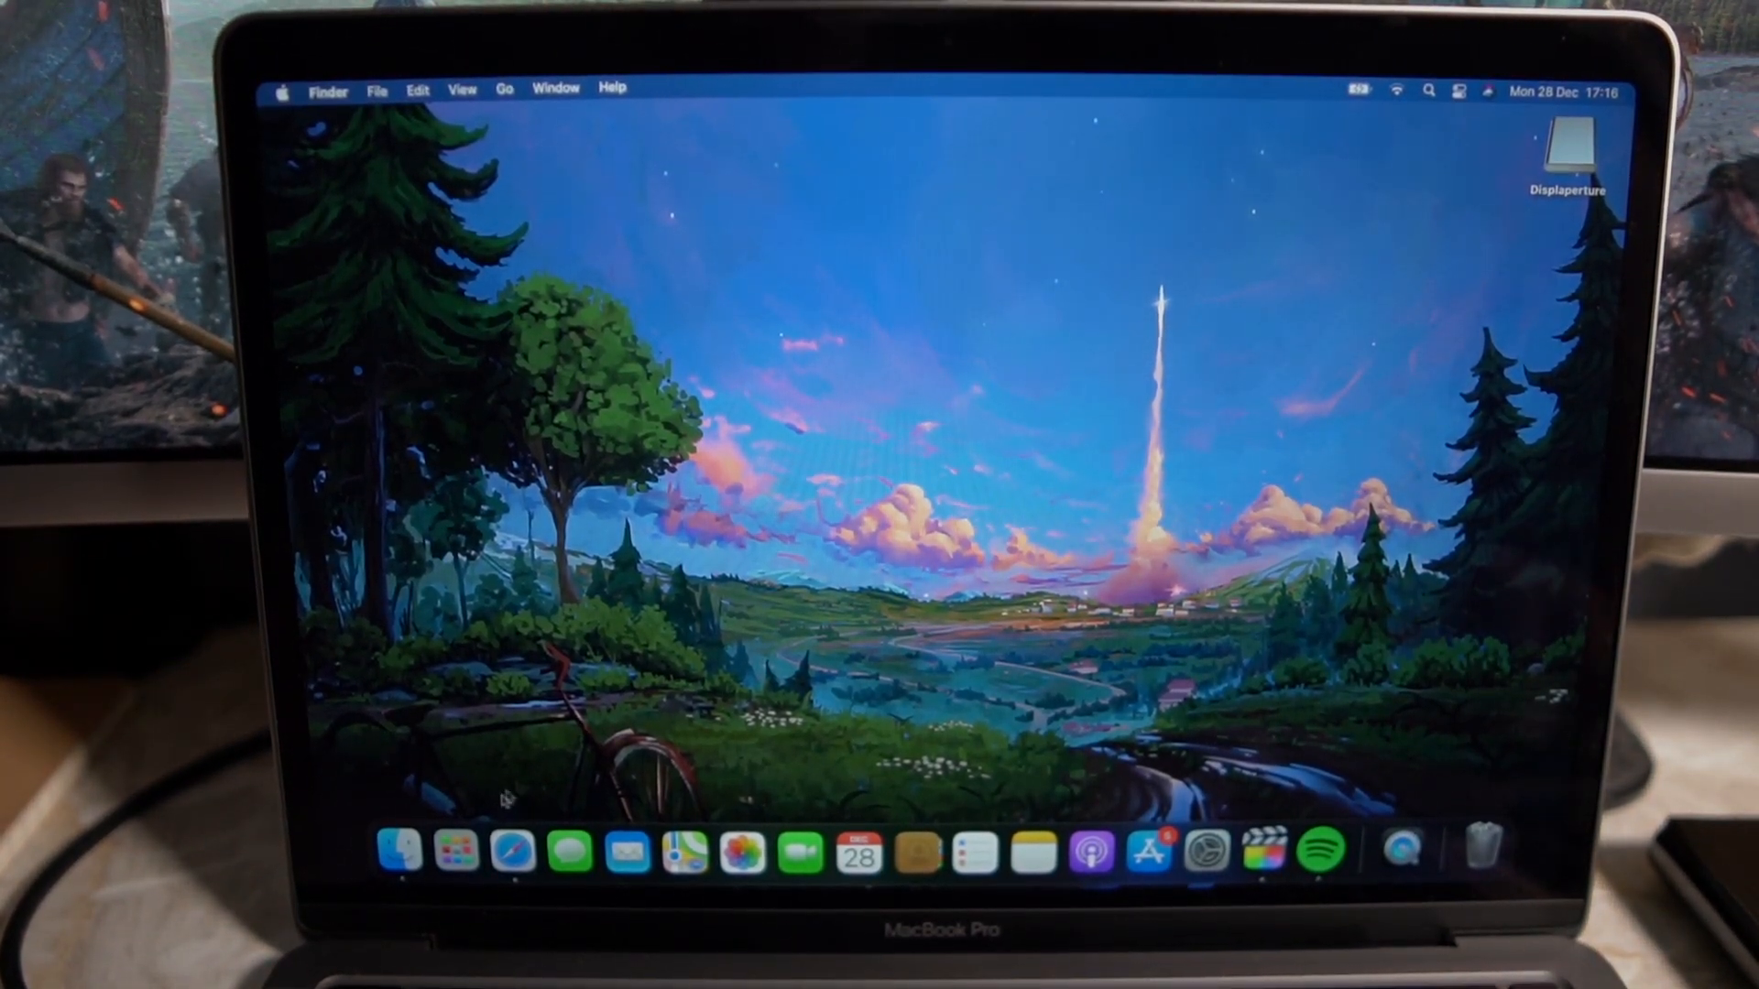
click(455, 848)
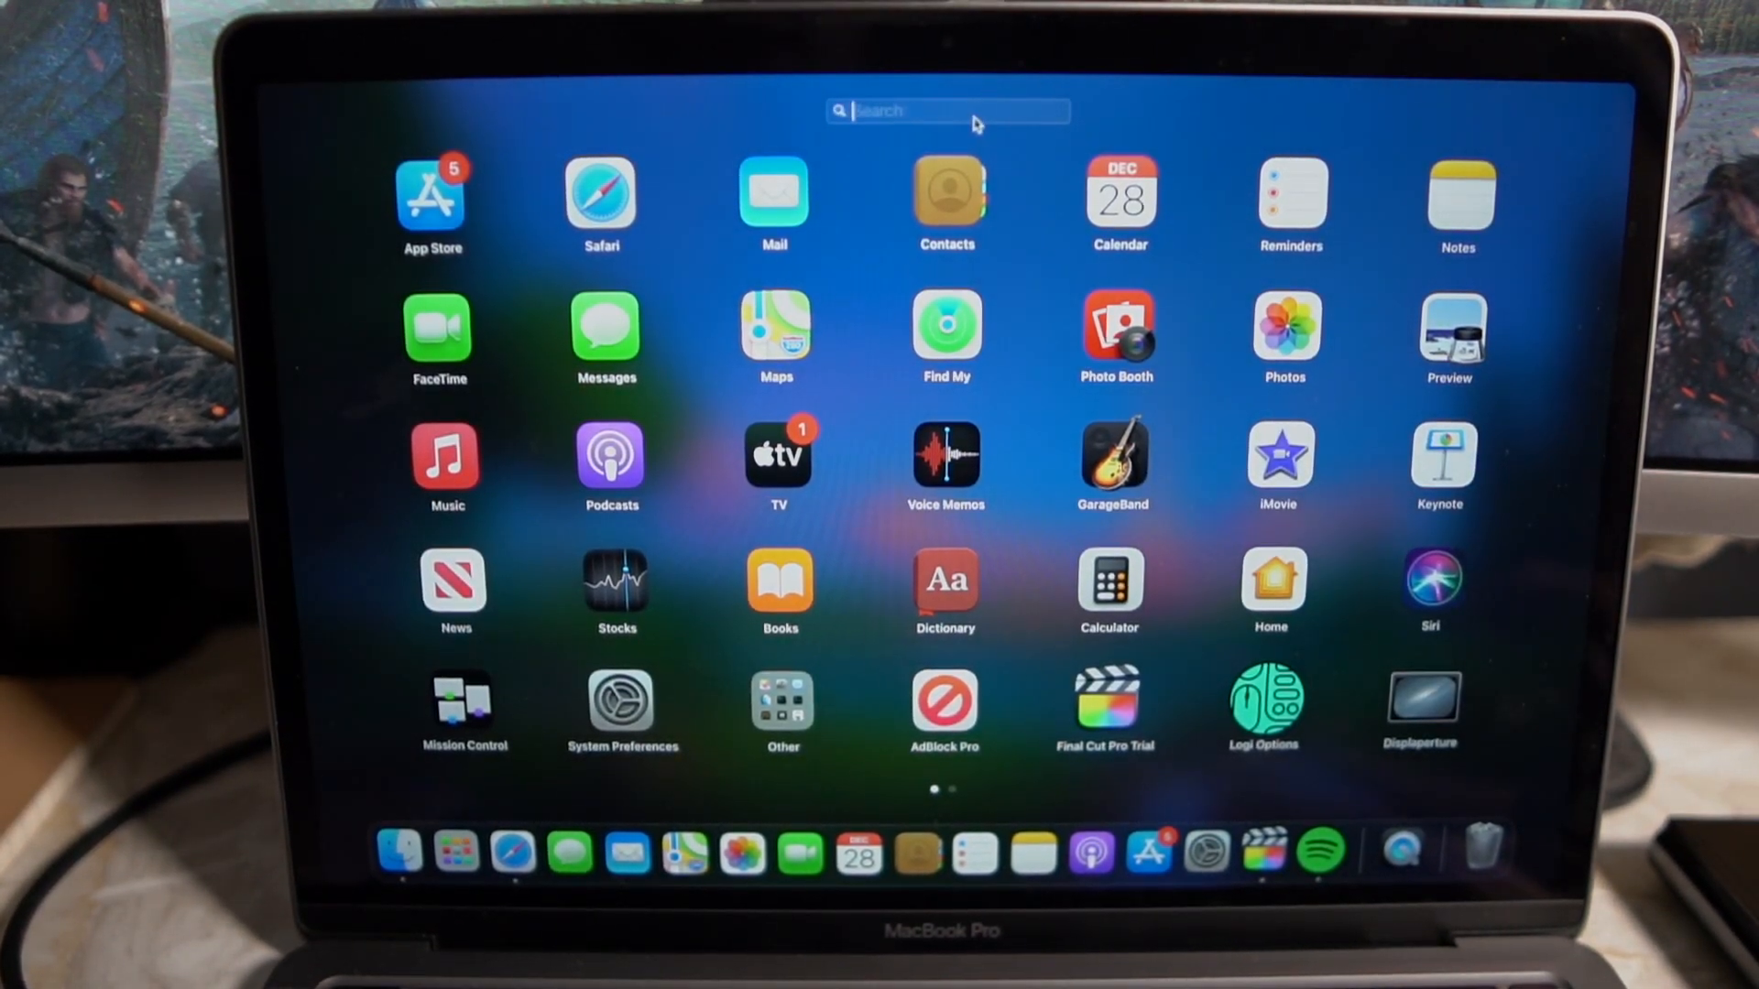
text(disp)
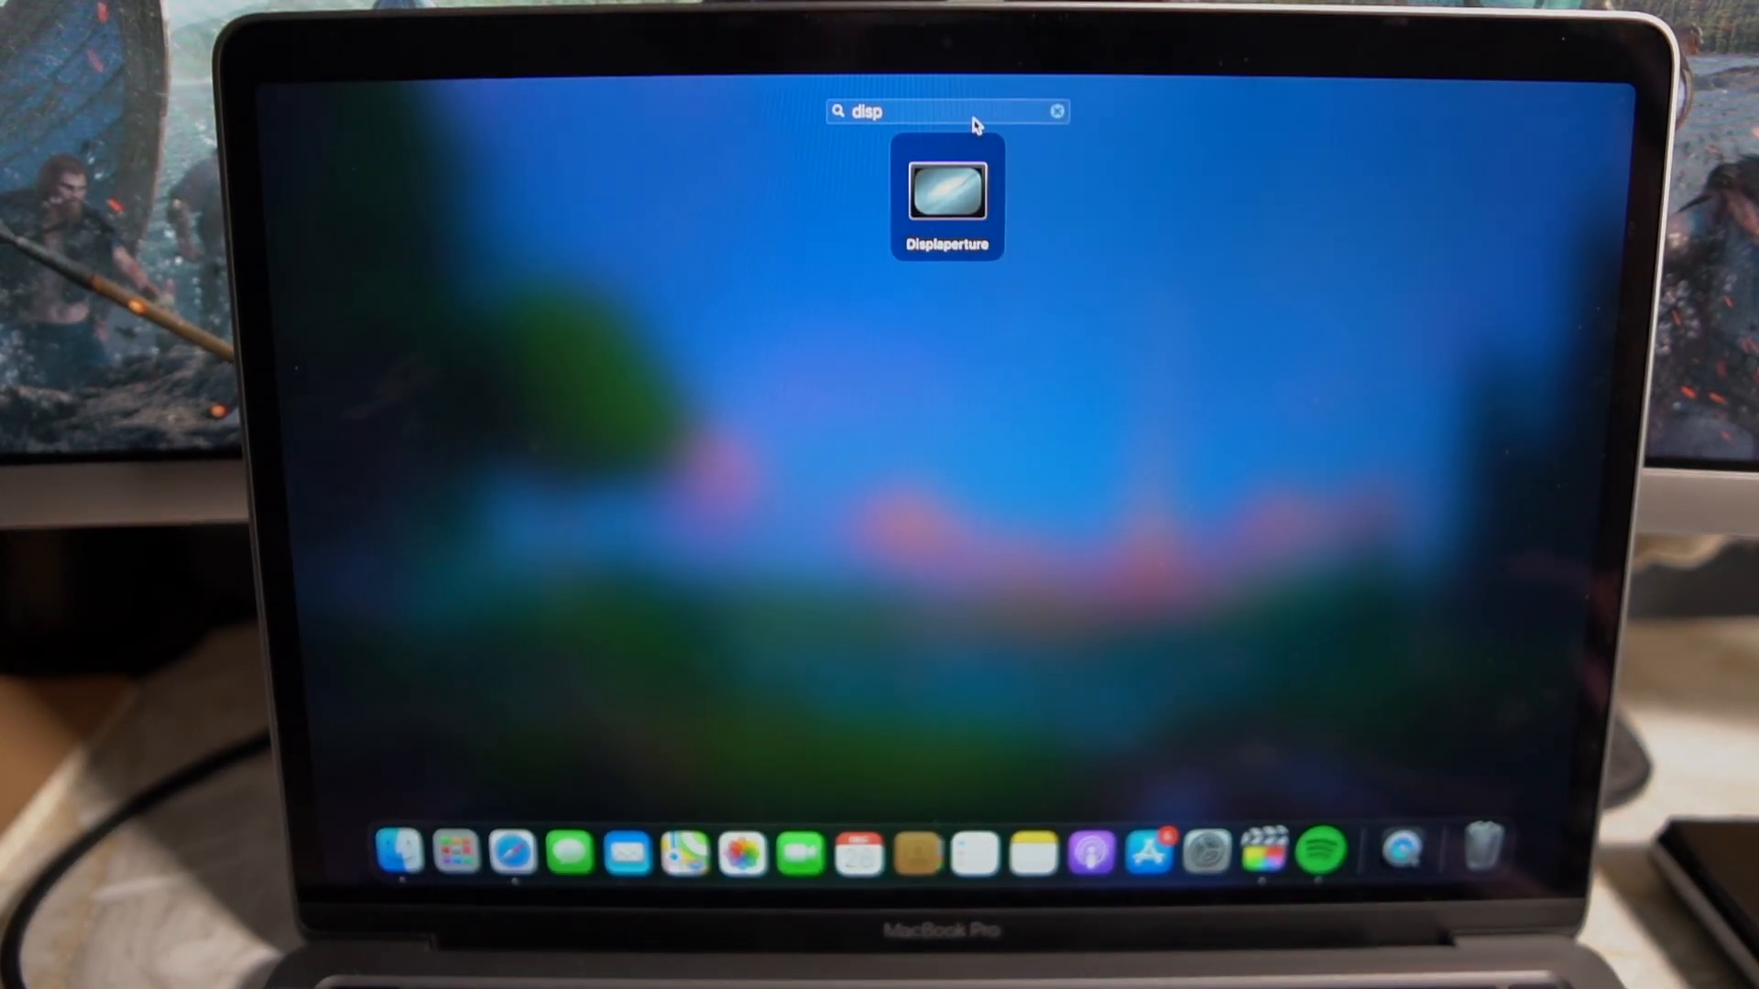
double_click(947, 199)
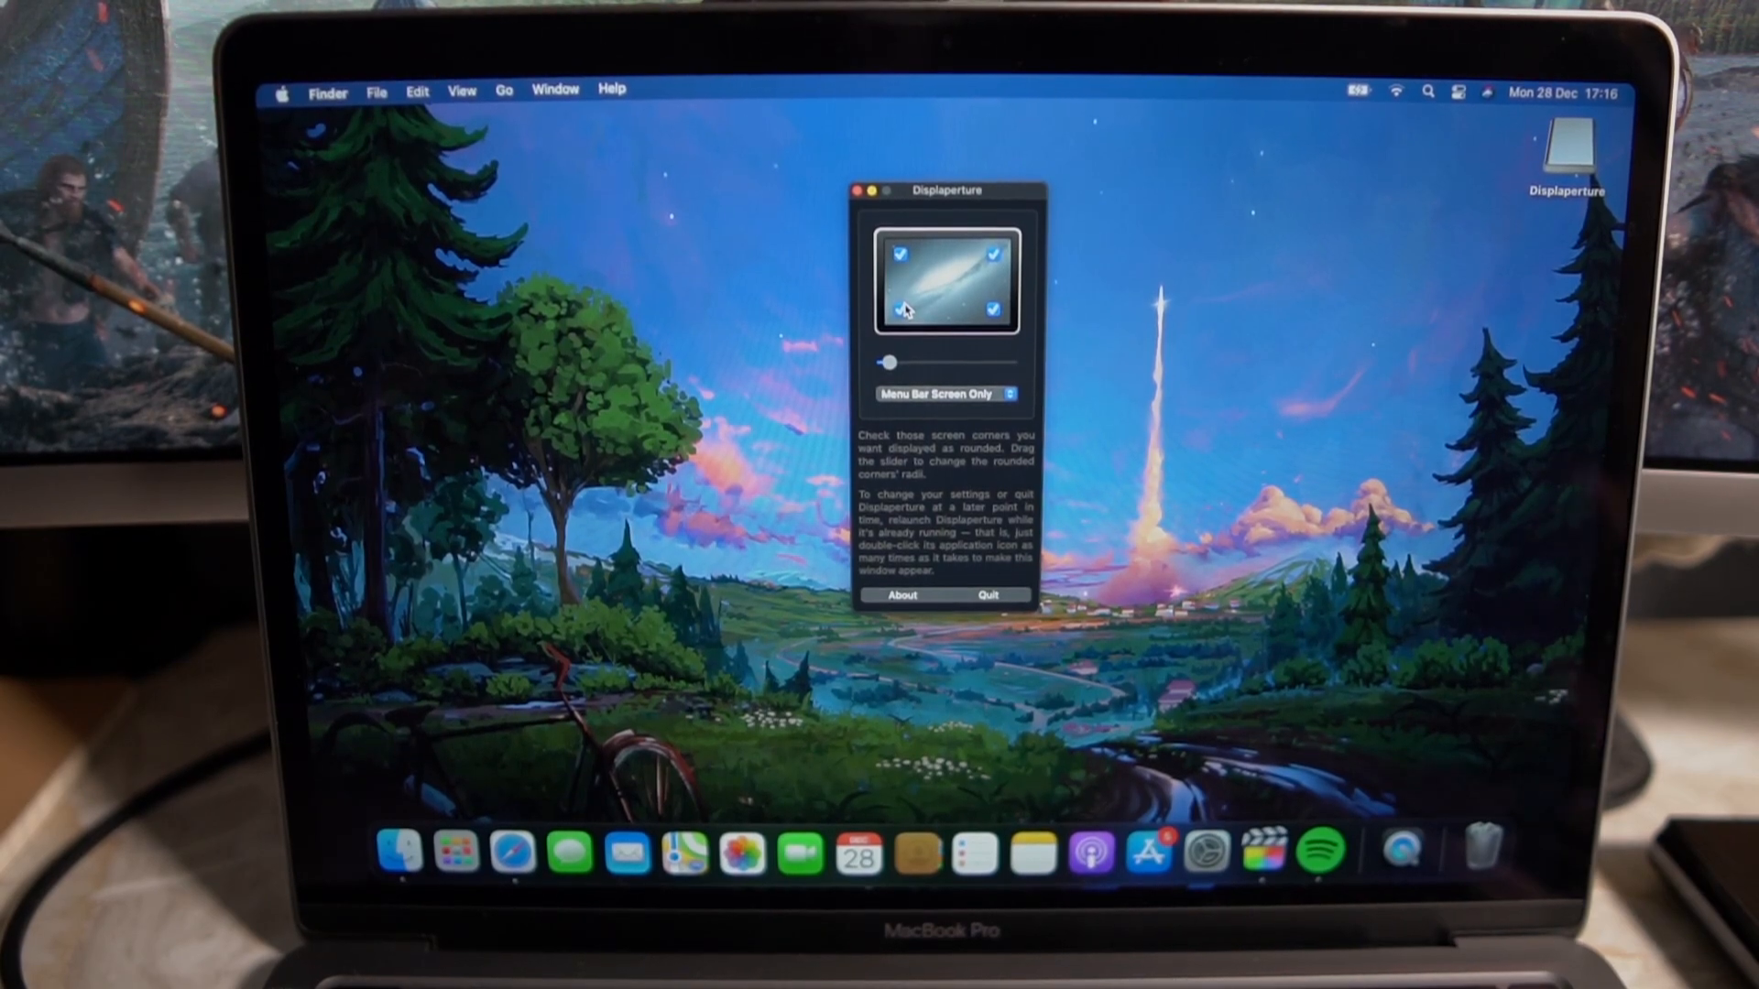
- Adjust the rounded-corner setting in Displaperture's window with all four corners enabled
click(899, 306)
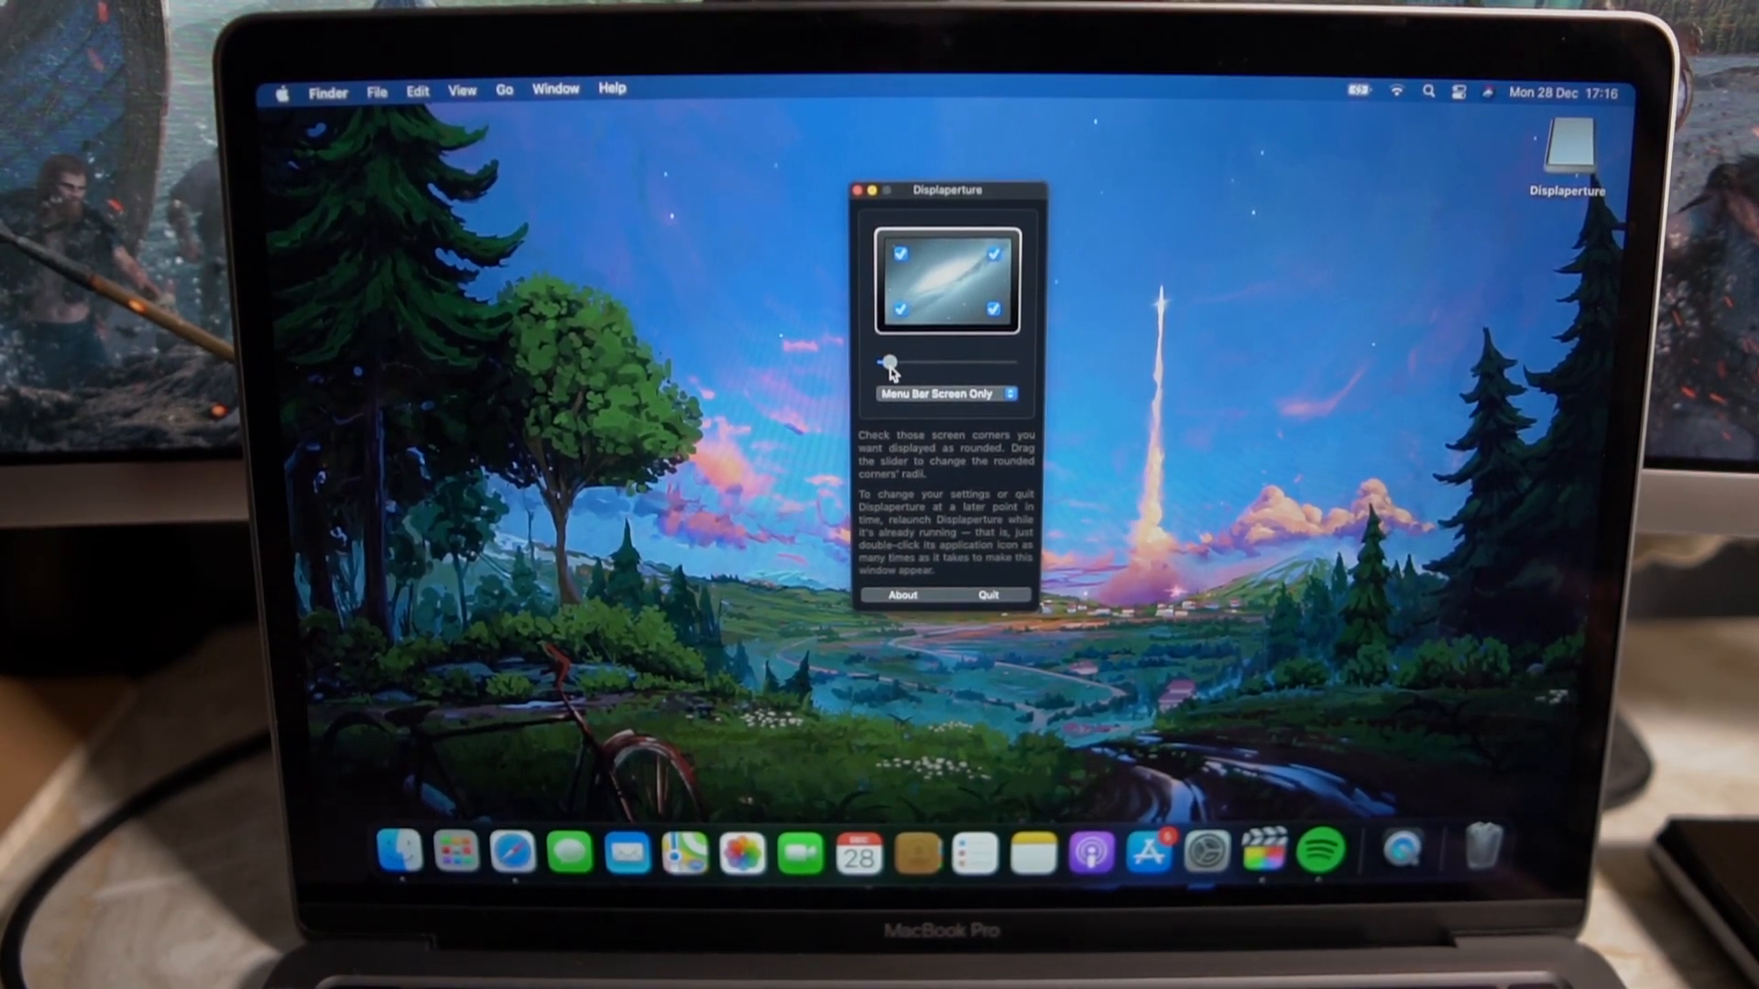